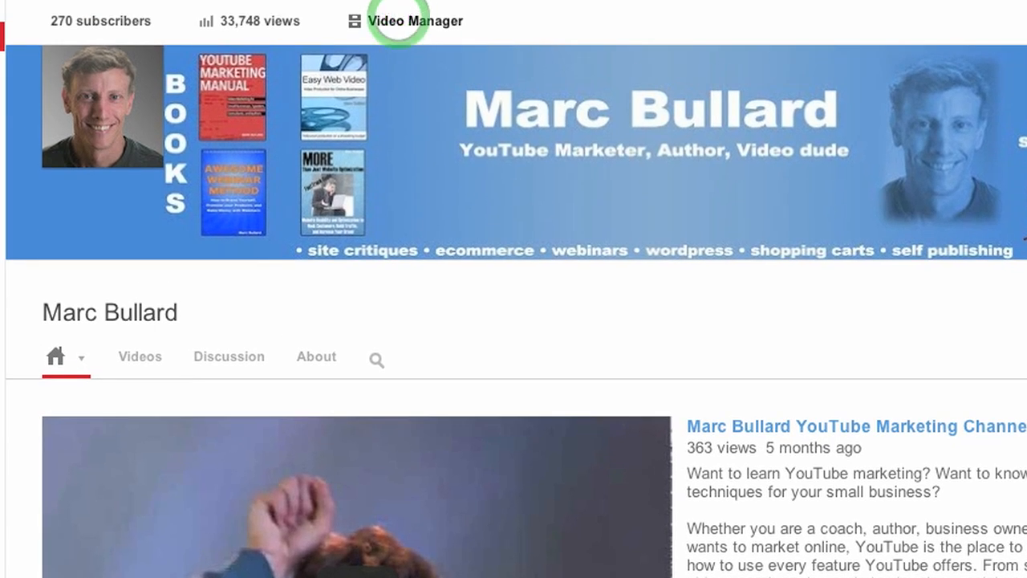
Show the uploads in Video Manager and open Edit options for 'Video Content Rejected Part 1'.
click(415, 21)
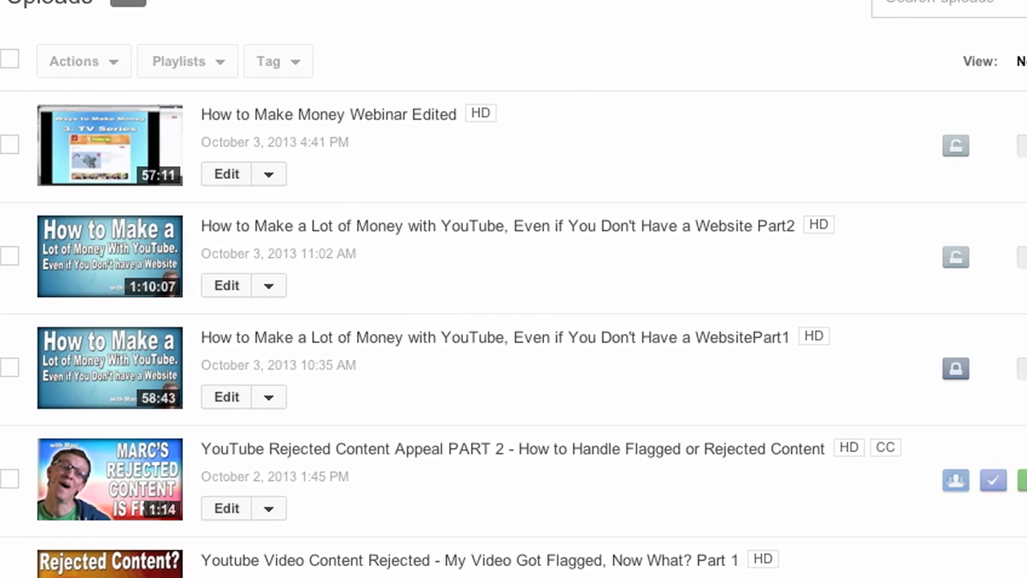
scroll(down, 3)
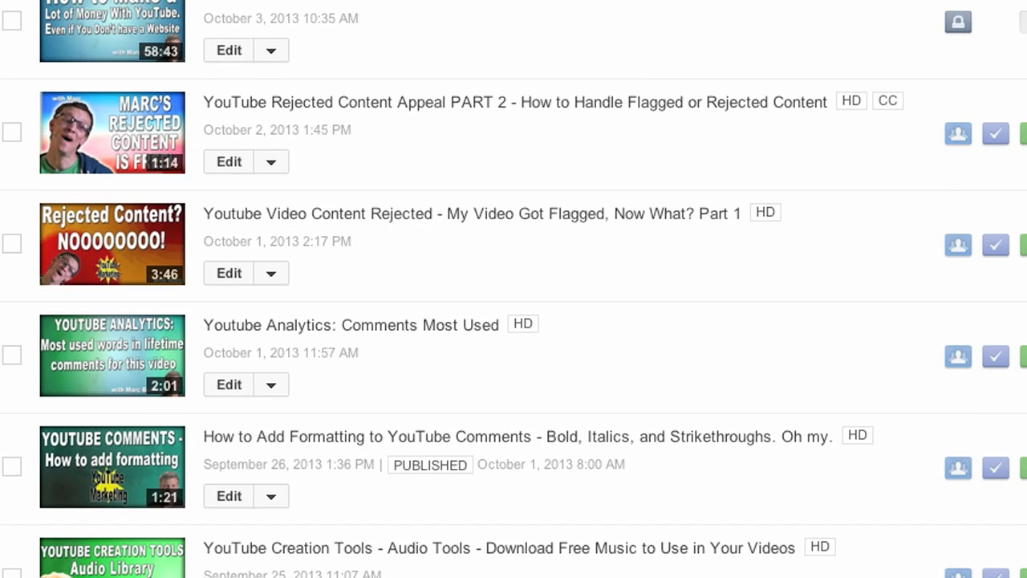
click(271, 273)
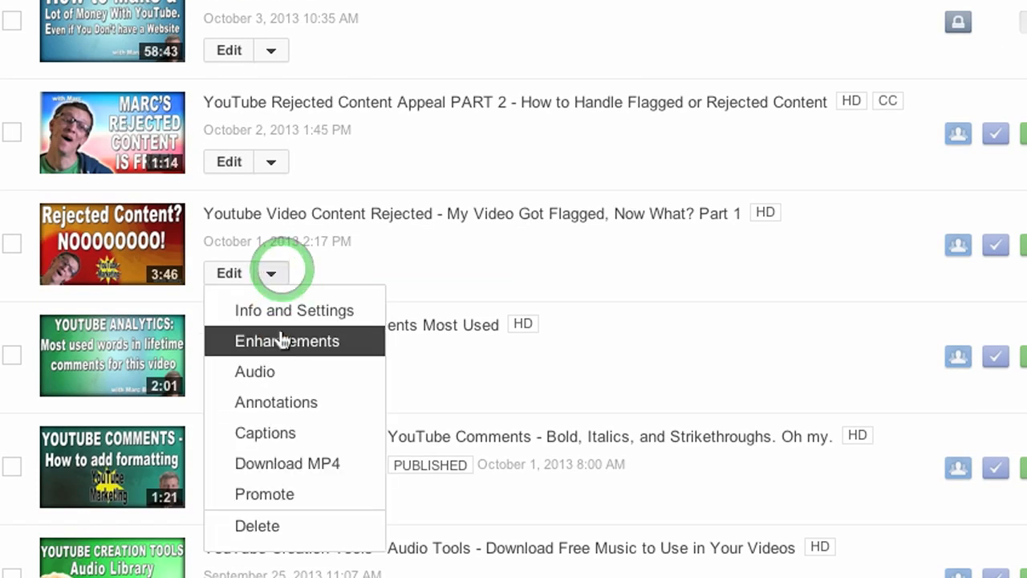
Open Enhancements for the Part 1 video and scroll down to the Video Editor link.
click(286, 340)
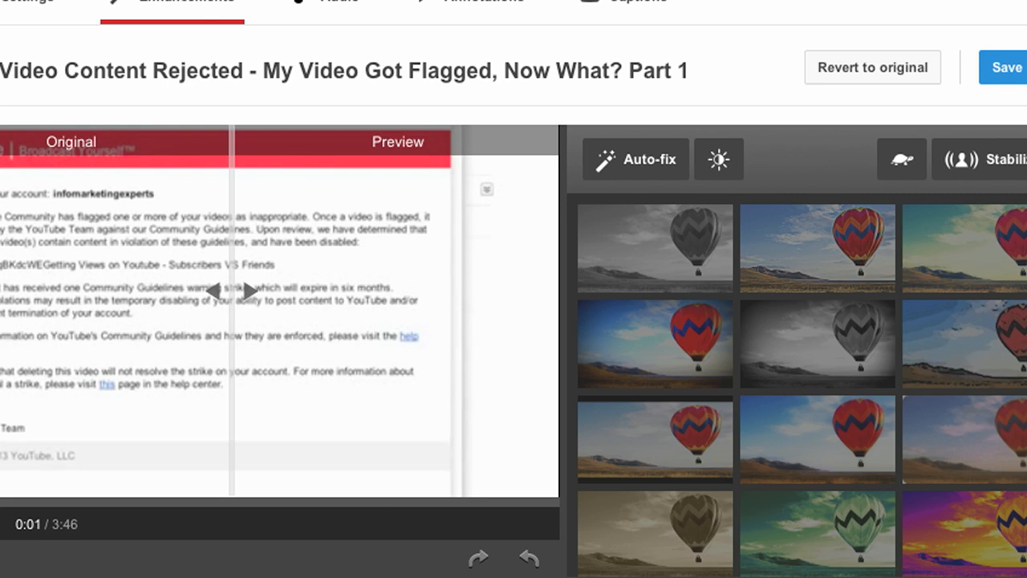
scroll(down, 3)
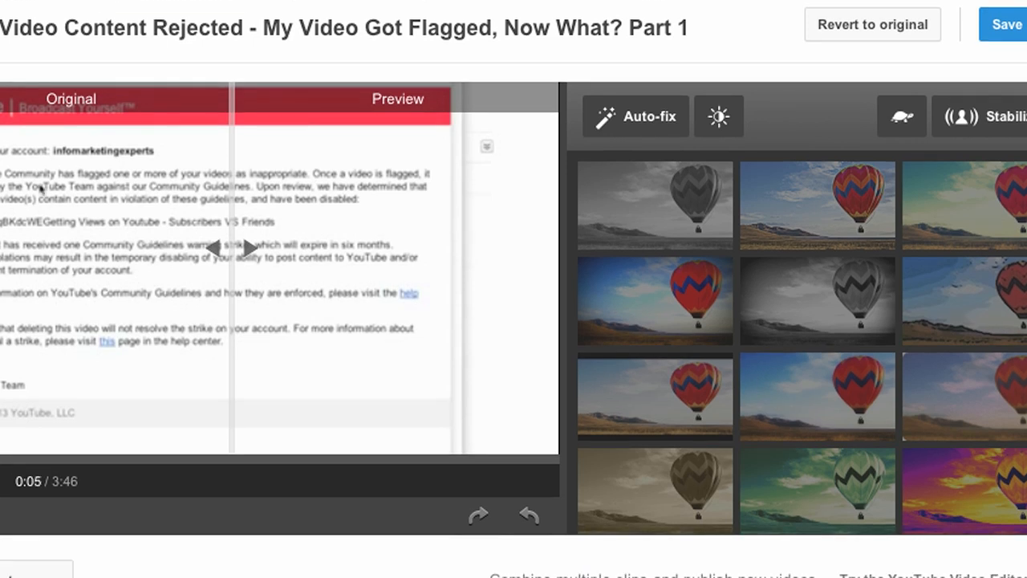
scroll(down, 3)
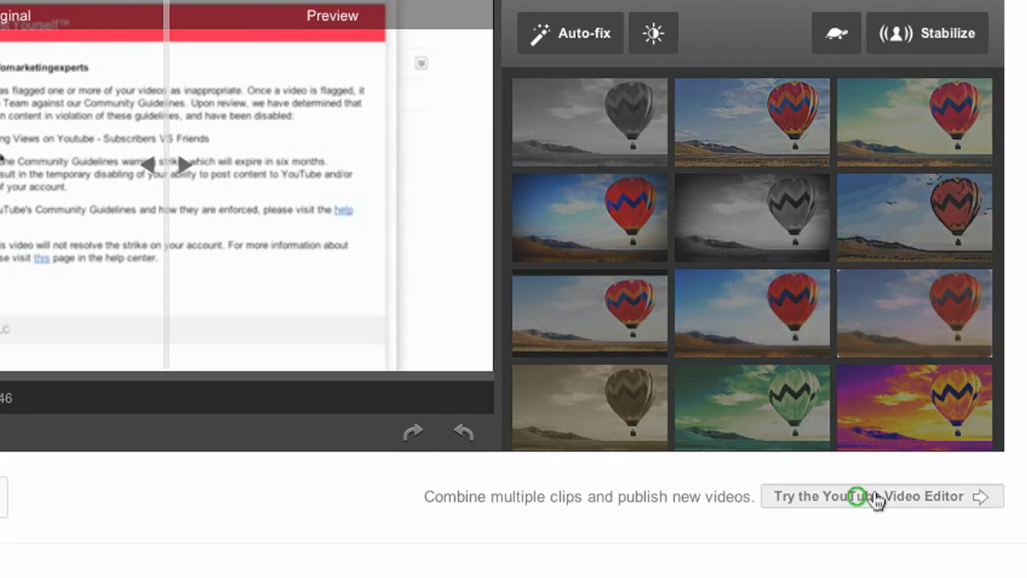
Launch the YouTube Video Editor and add the 2:30 Audio Library clip to the timeline.
click(867, 496)
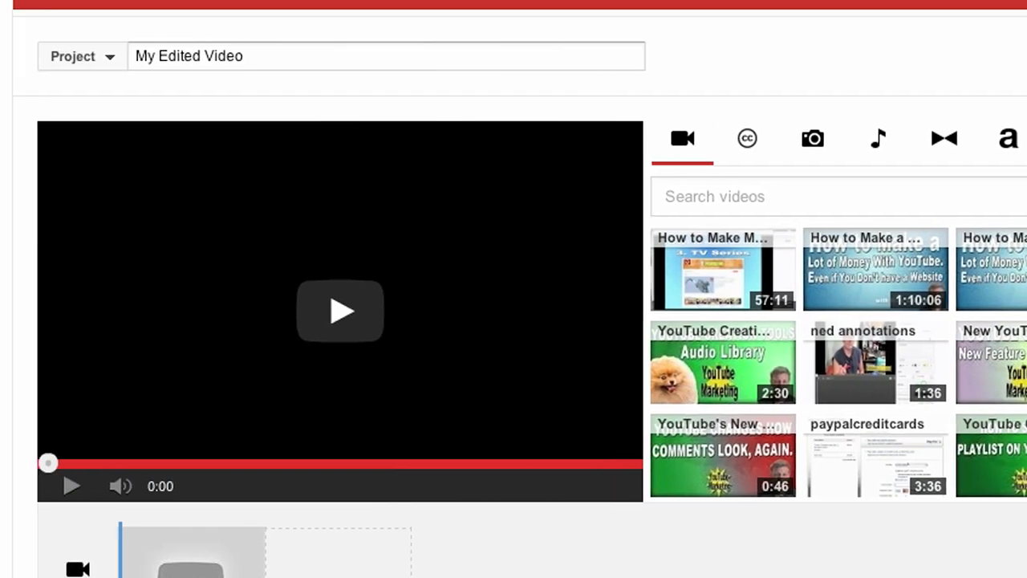
scroll(down, 3)
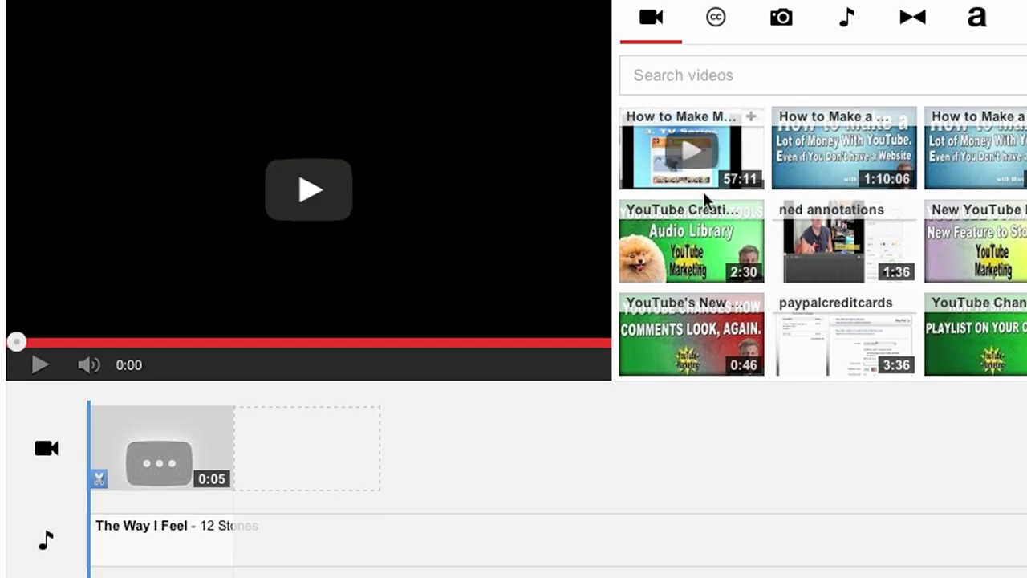
drag(691, 240, 180, 449)
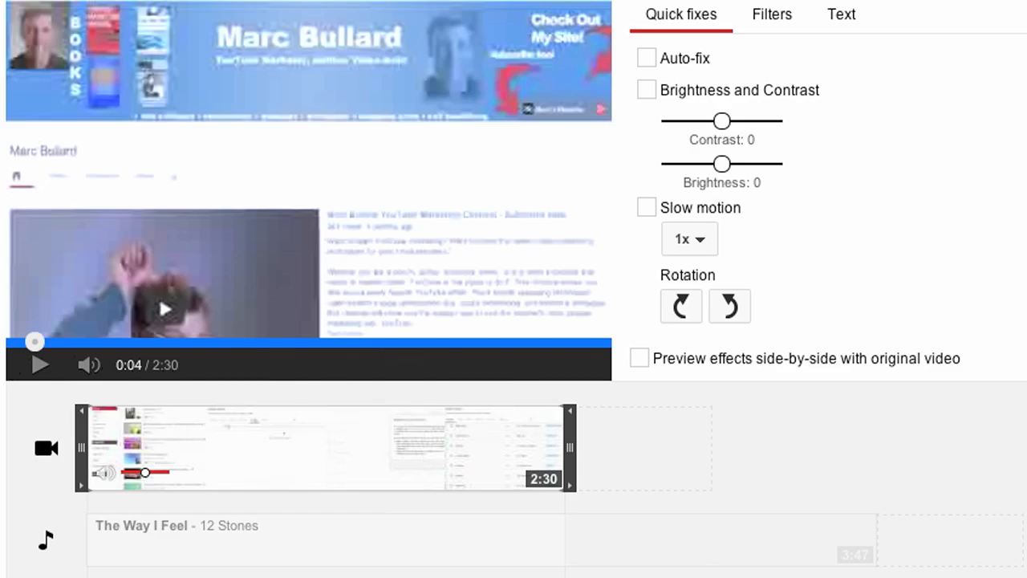
Browse the Creative Commons, photos, audio and transitions tabs, ending on the titles tab.
scroll(down, 3)
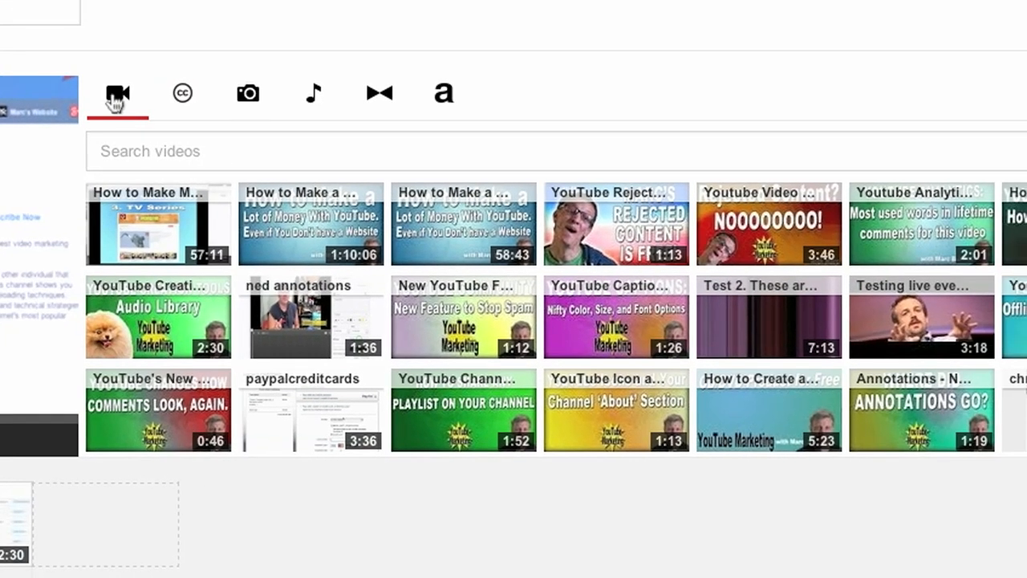
mouse_move(182, 93)
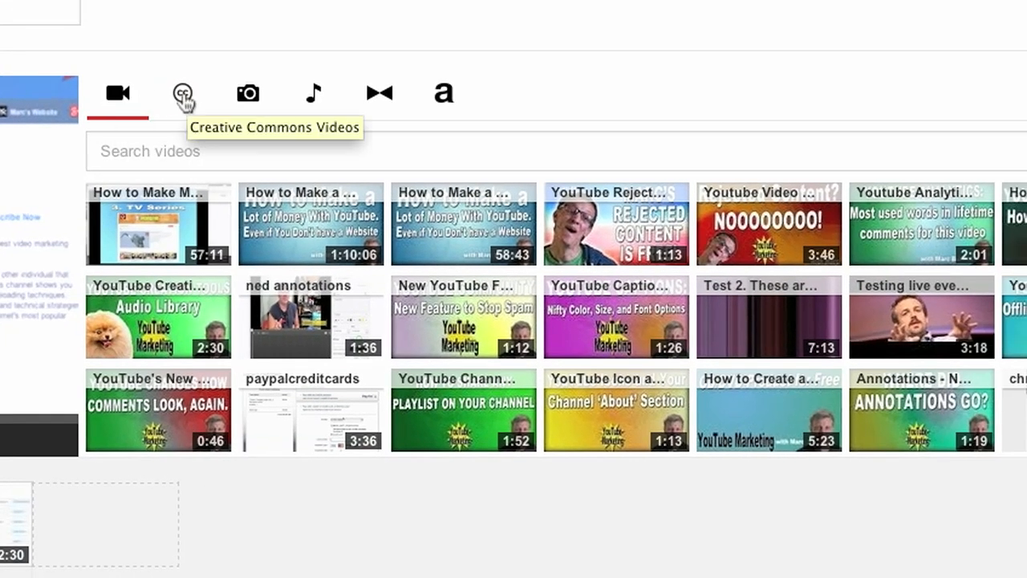
click(183, 92)
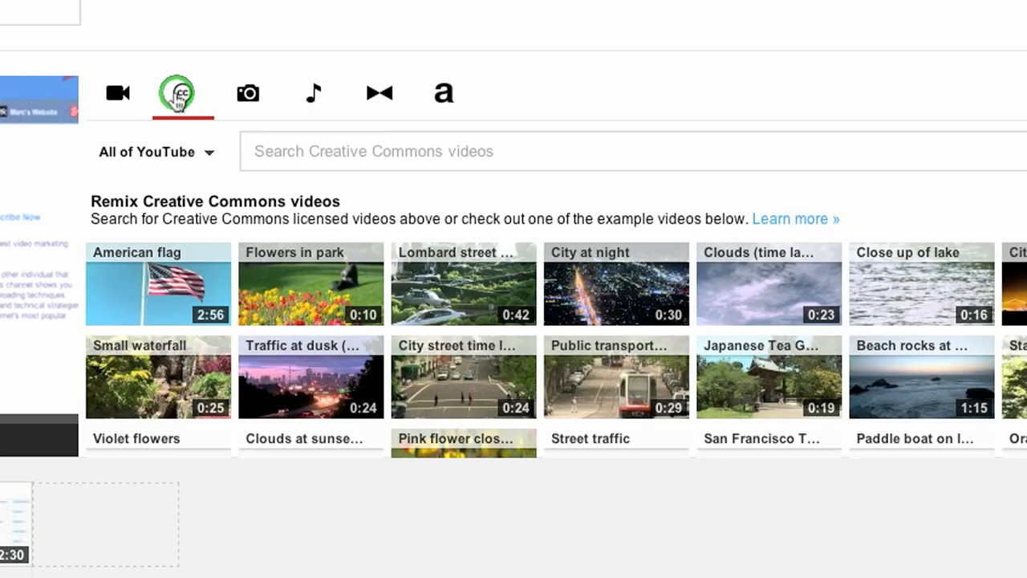
click(248, 92)
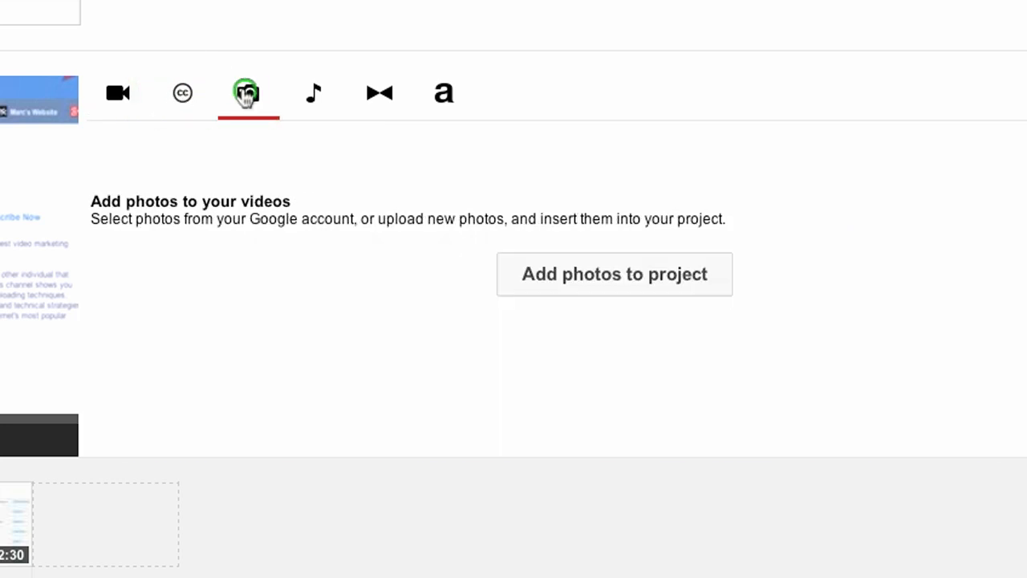
click(313, 92)
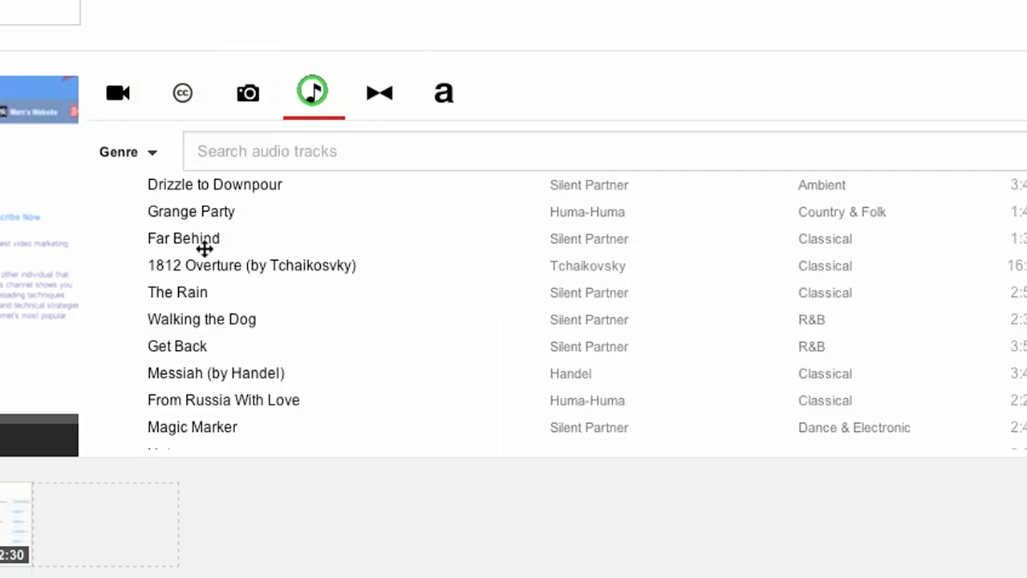
click(378, 91)
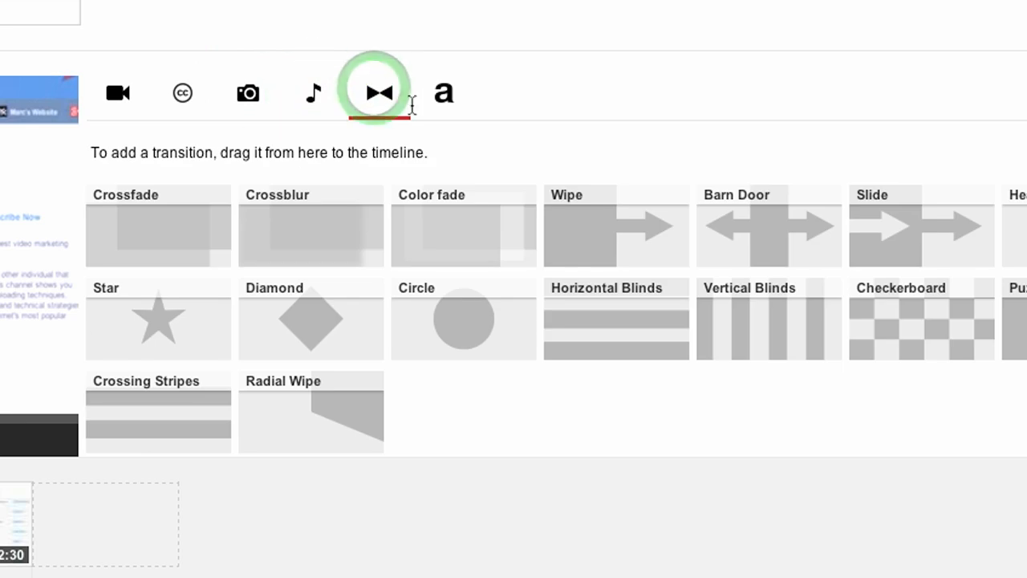
click(444, 92)
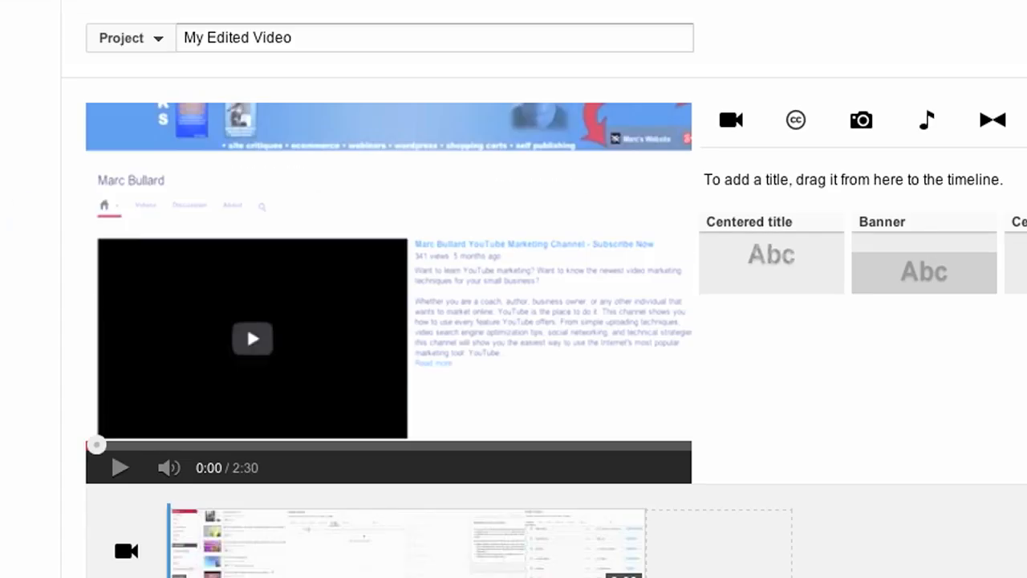
Check the 2:30 clip's Text banner settings, then return to its Quick fixes panel.
scroll(down, 3)
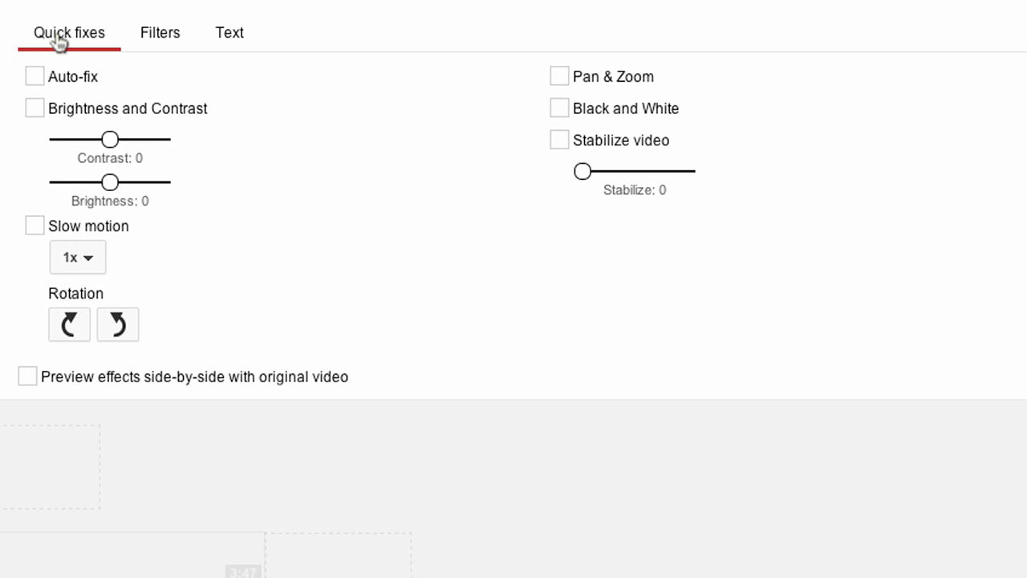
click(229, 32)
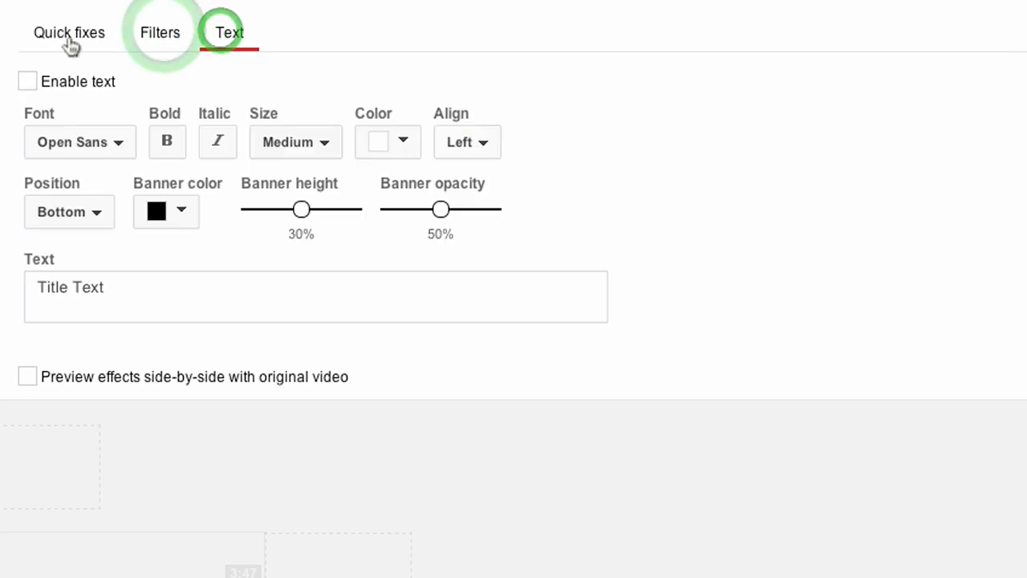
click(69, 32)
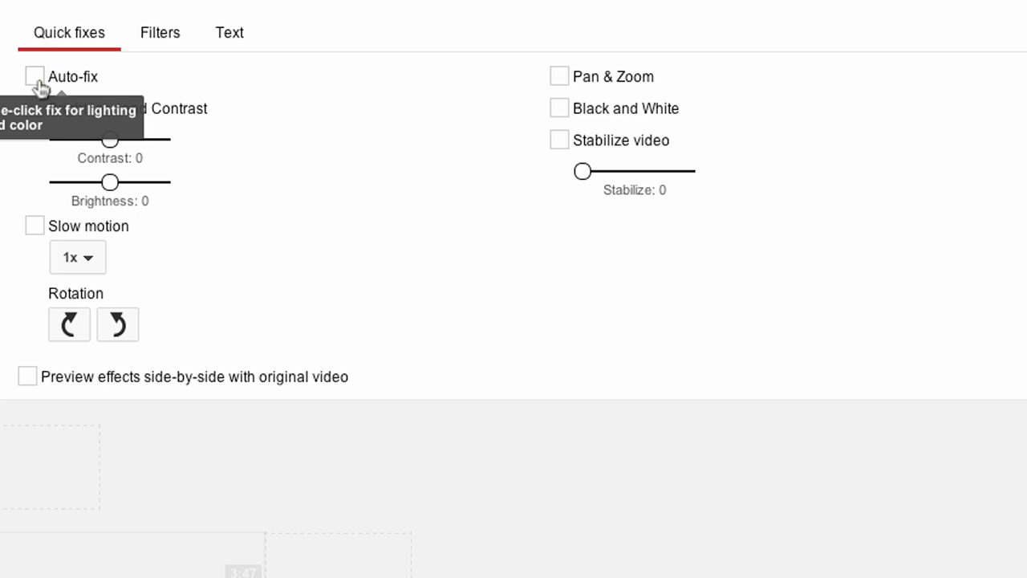
mouse_move(84, 112)
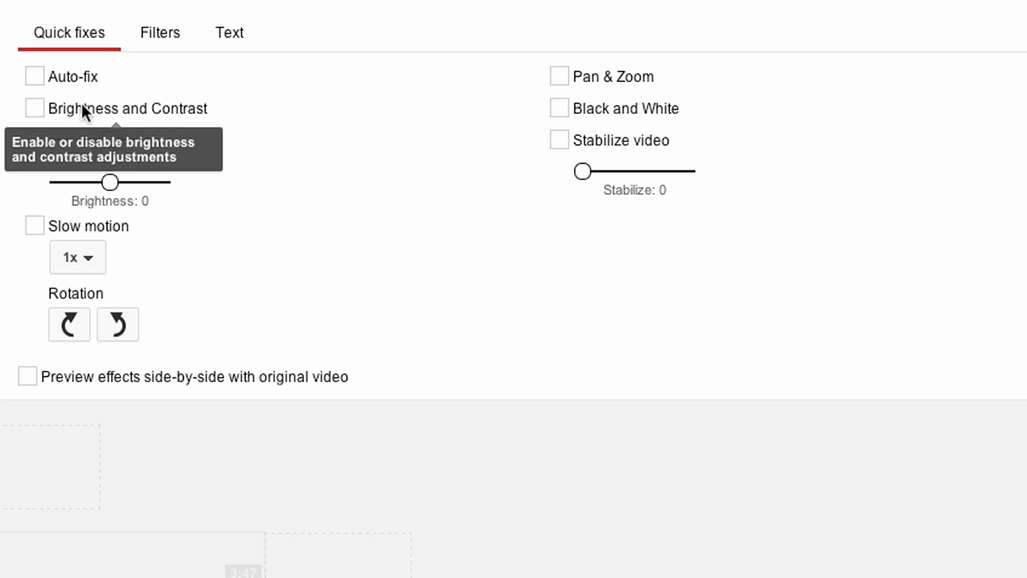
click(77, 256)
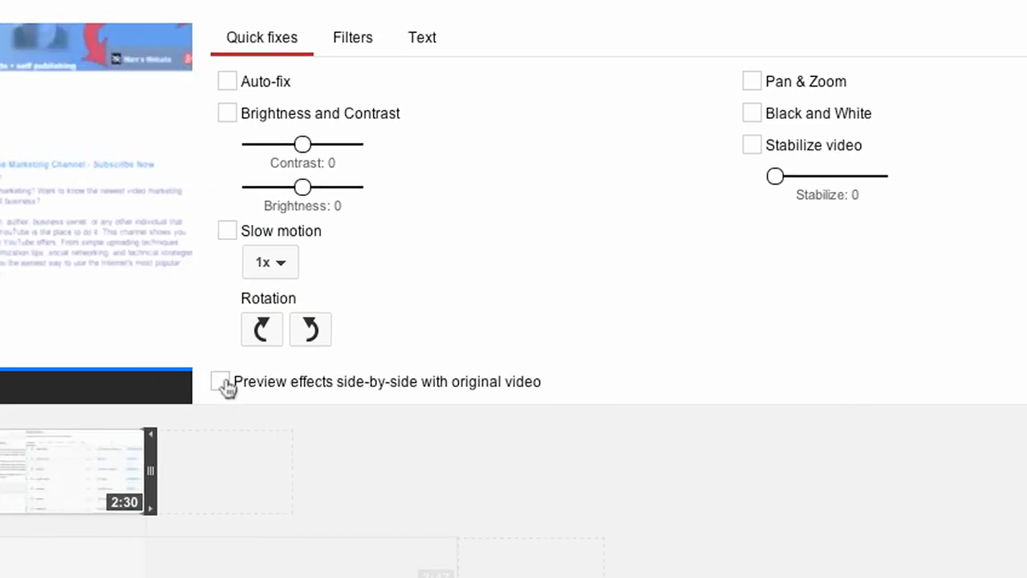
Preview the Black and White fix side by side with the original, playing then pausing.
click(228, 381)
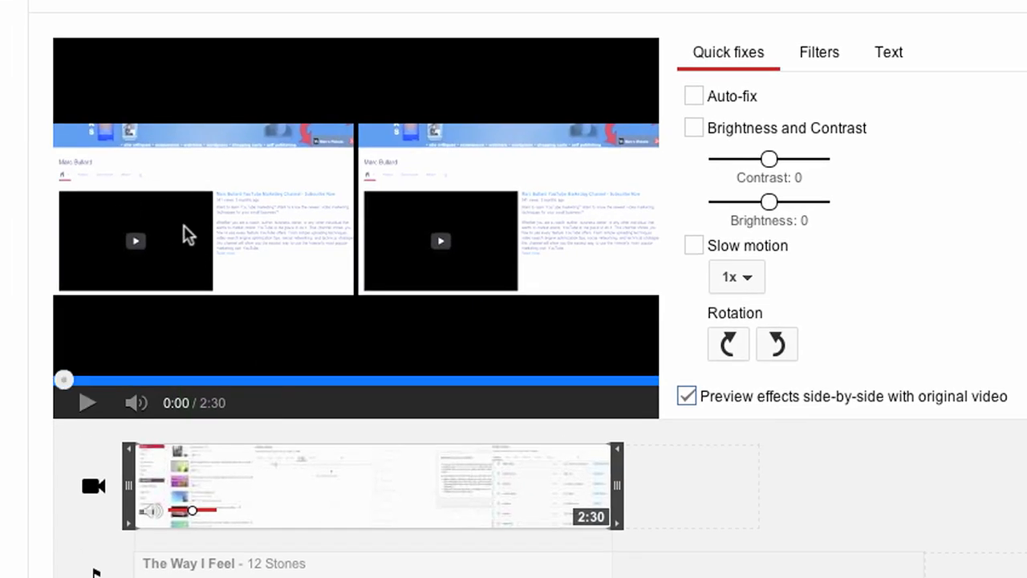
mouse_move(490, 195)
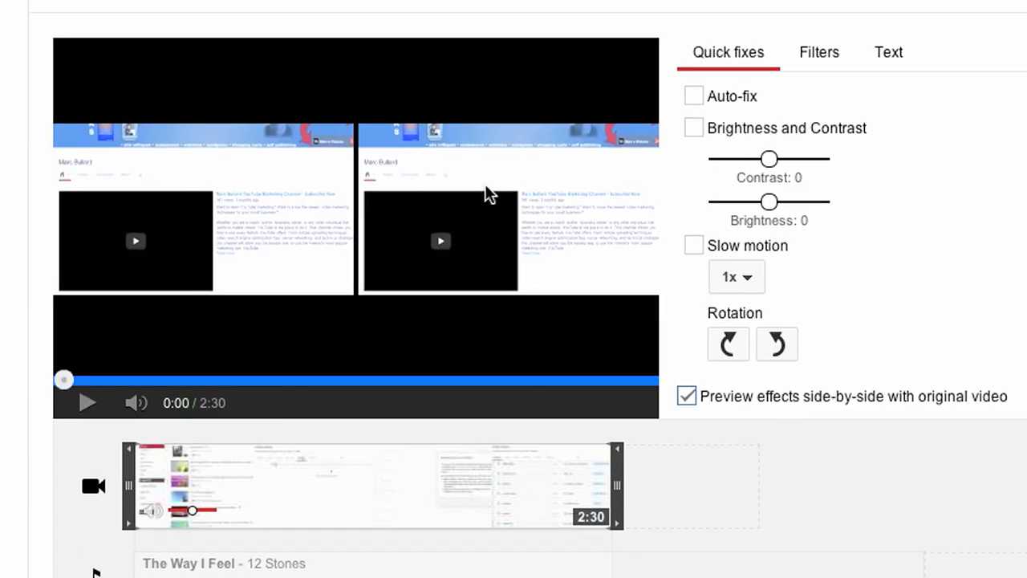
mouse_move(509, 234)
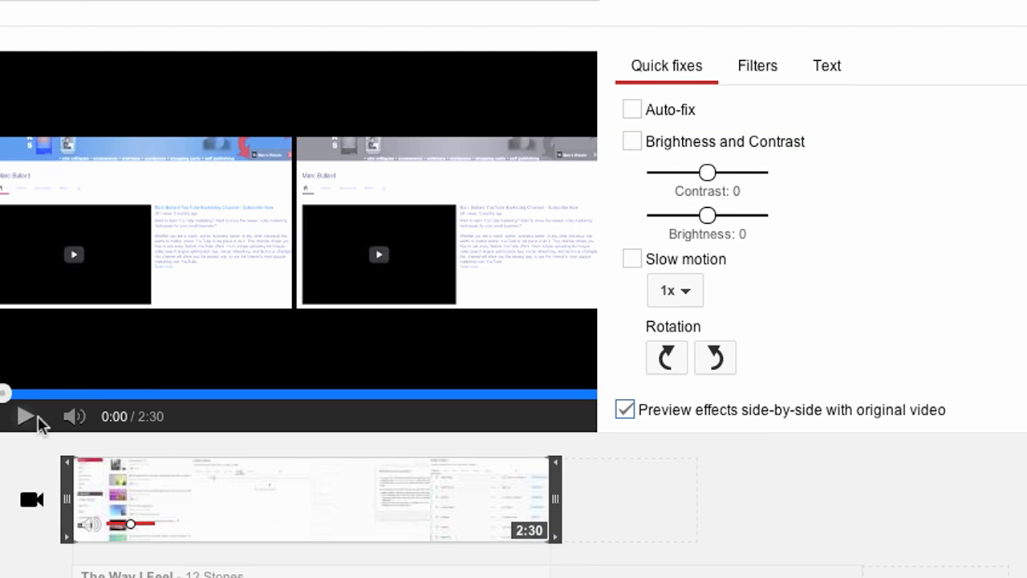
click(24, 415)
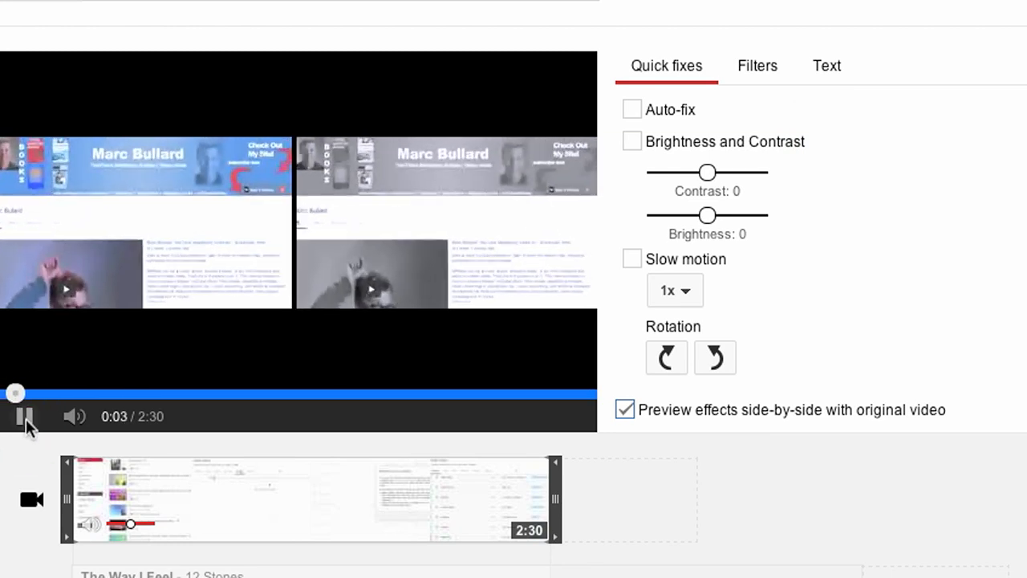
click(25, 416)
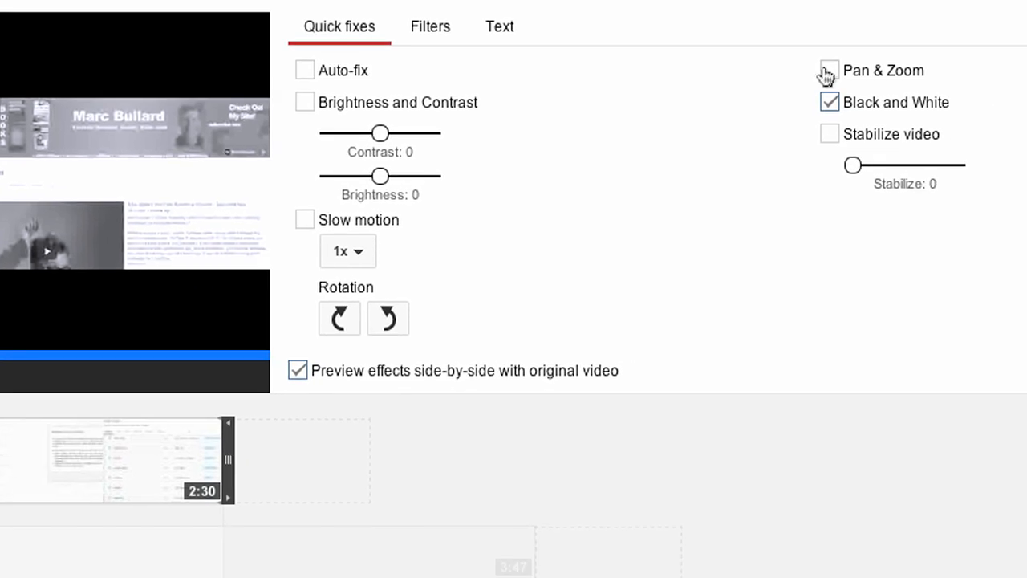
Tick Pan & Zoom for the 2:30 clip in Quick fixes.
click(829, 70)
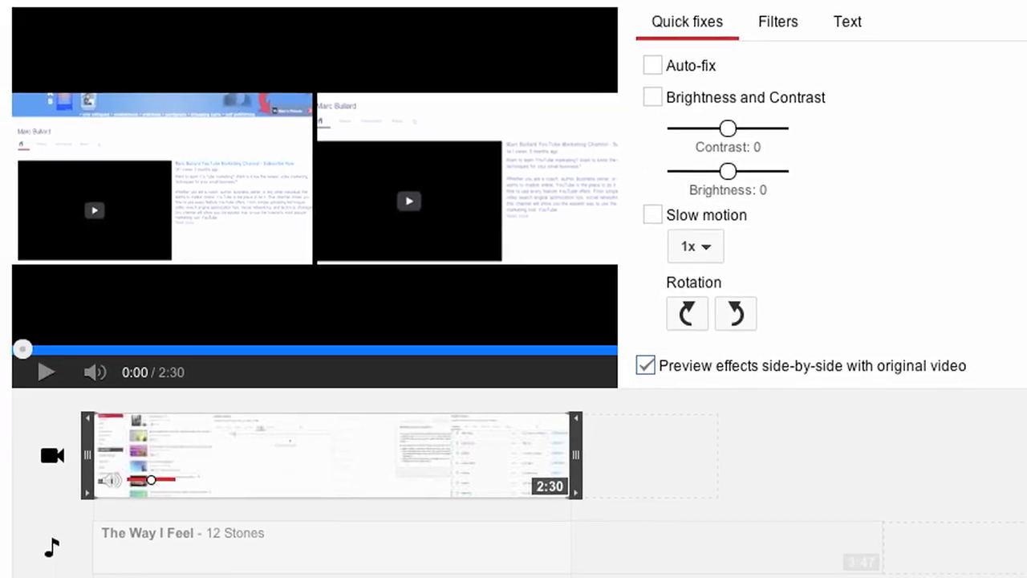
mouse_move(512, 198)
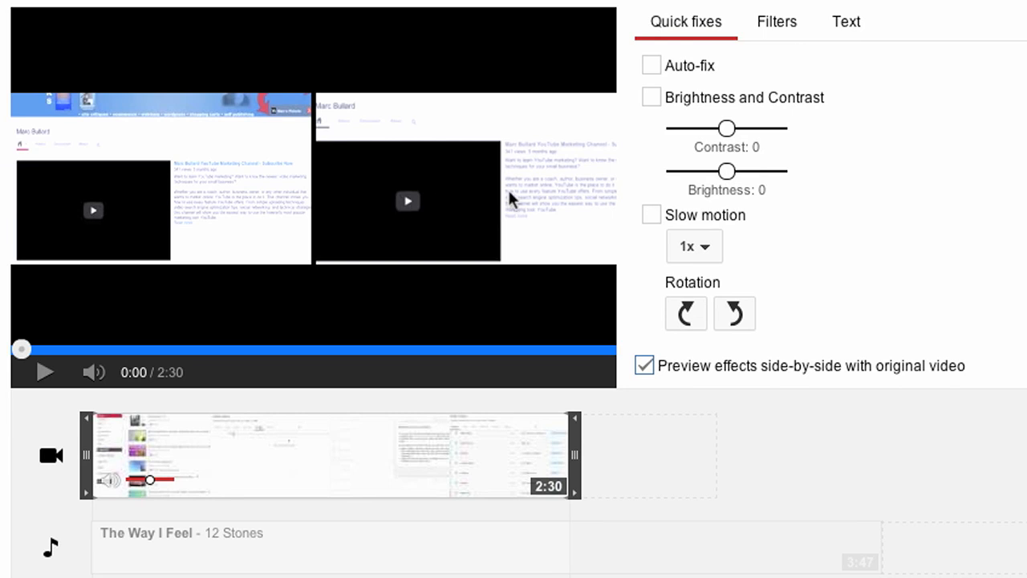
mouse_move(118, 211)
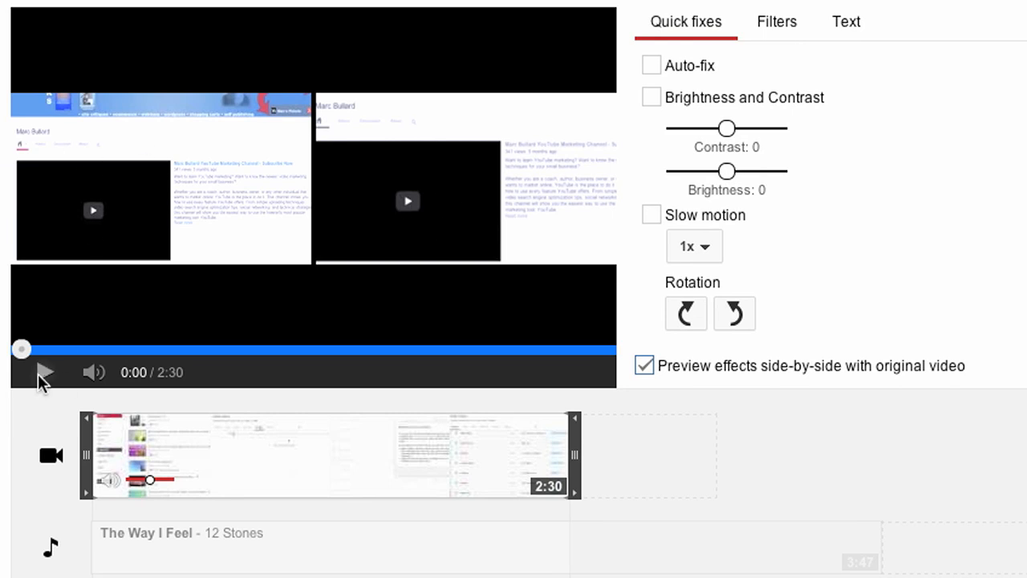
Play and pause the pan-and-zoom preview, then scrub the playhead ahead past about 1:21.
click(45, 372)
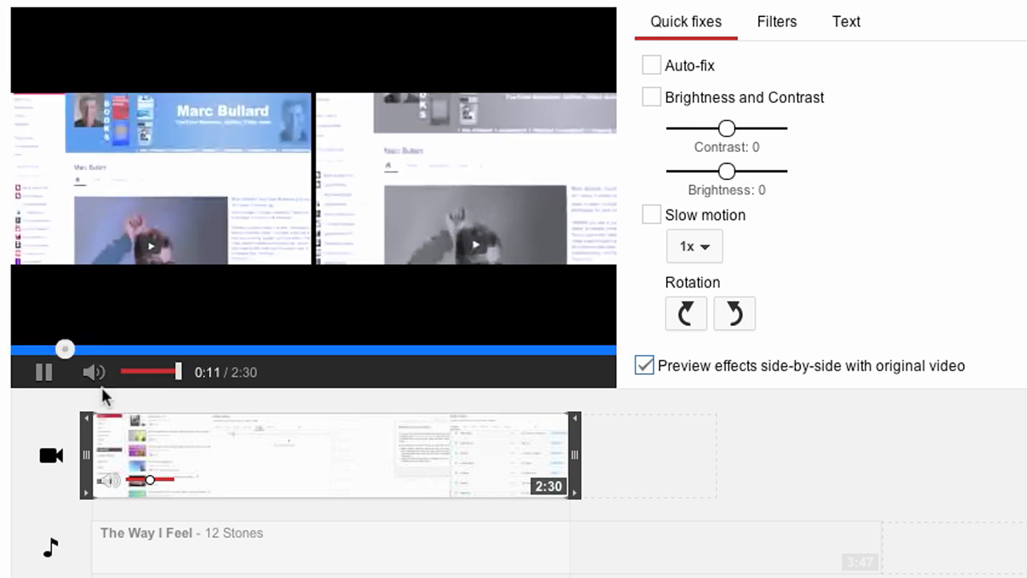
click(44, 371)
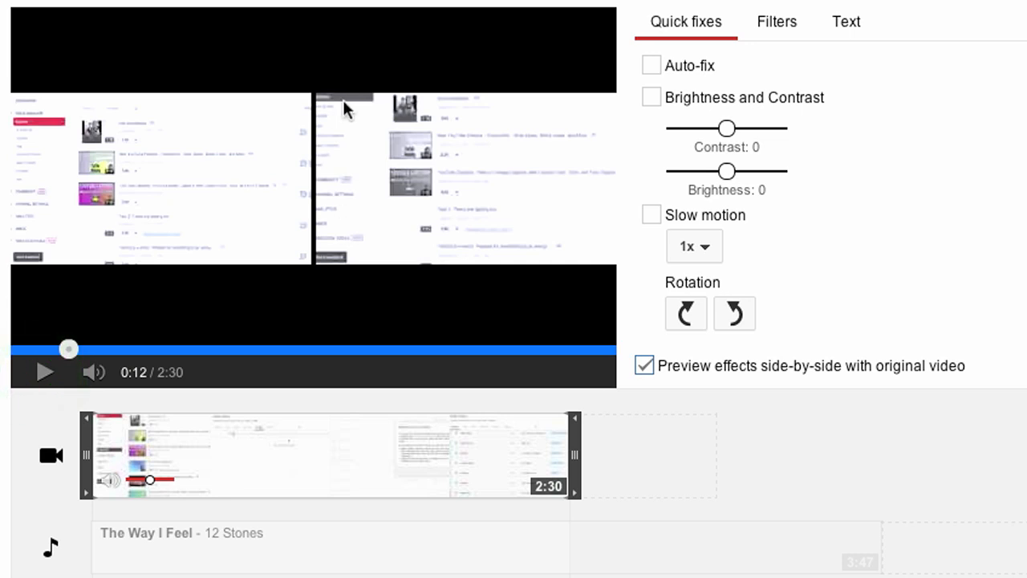
mouse_move(410, 134)
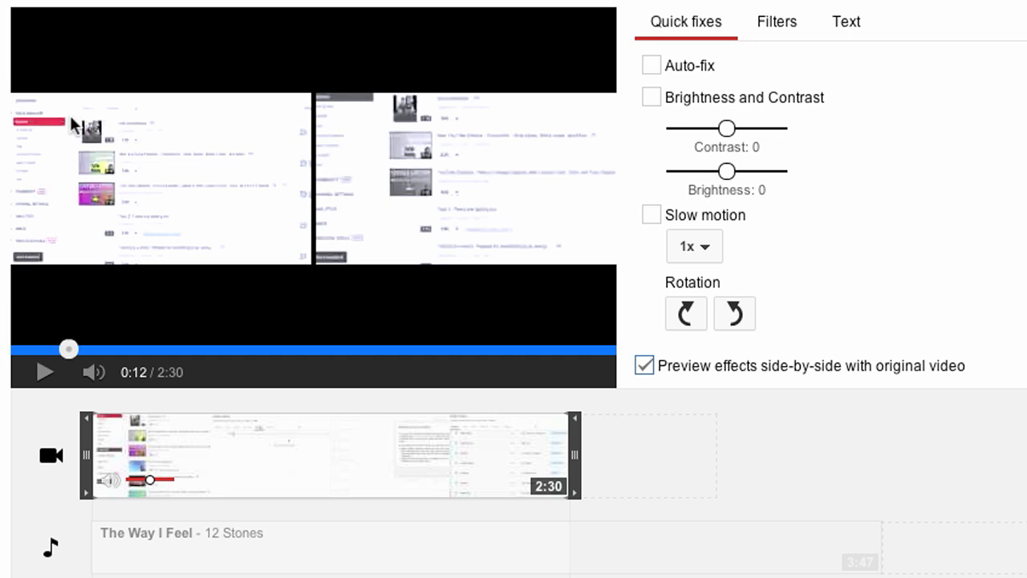
mouse_move(40, 145)
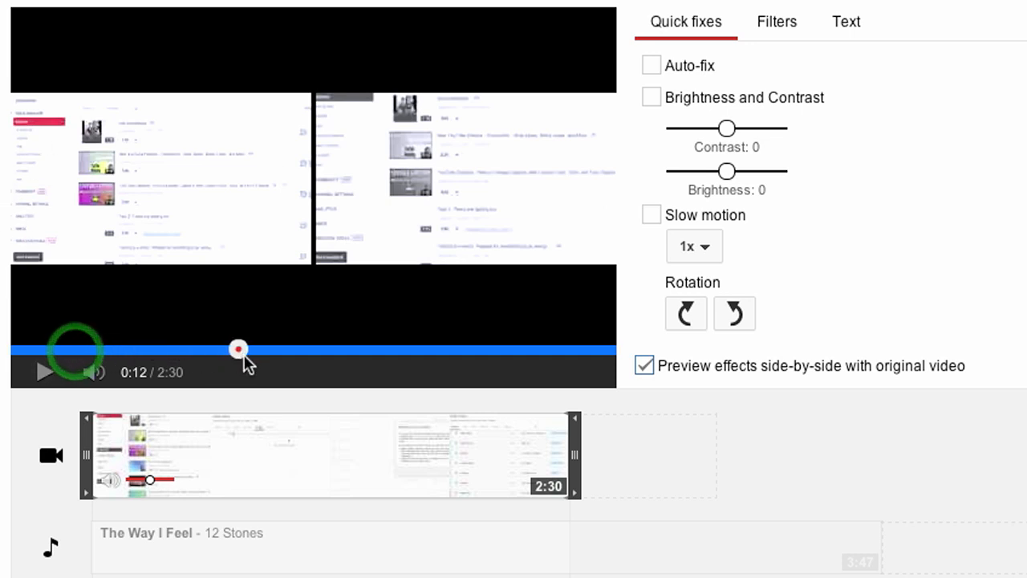
drag(238, 348, 336, 348)
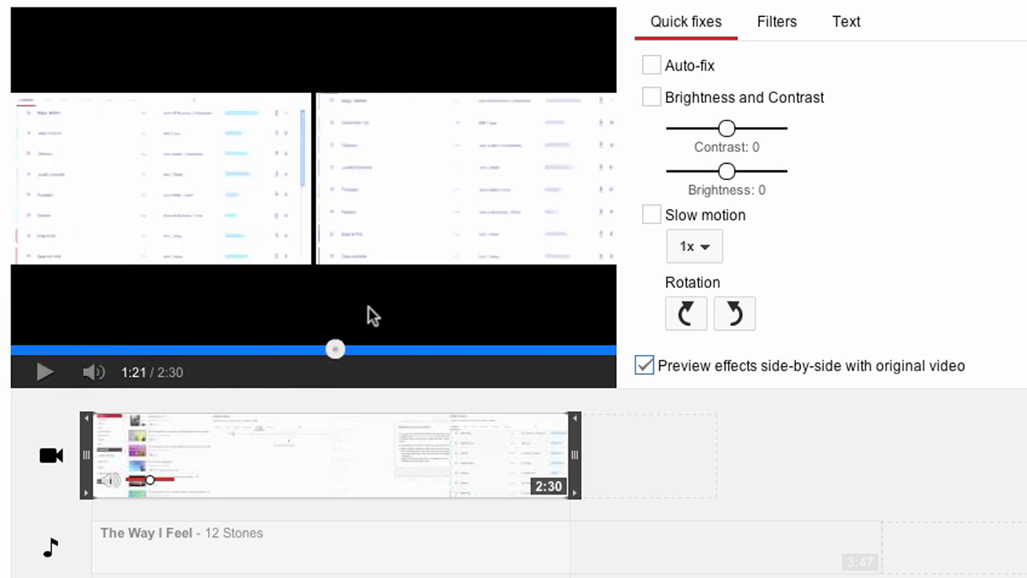
drag(335, 348, 401, 348)
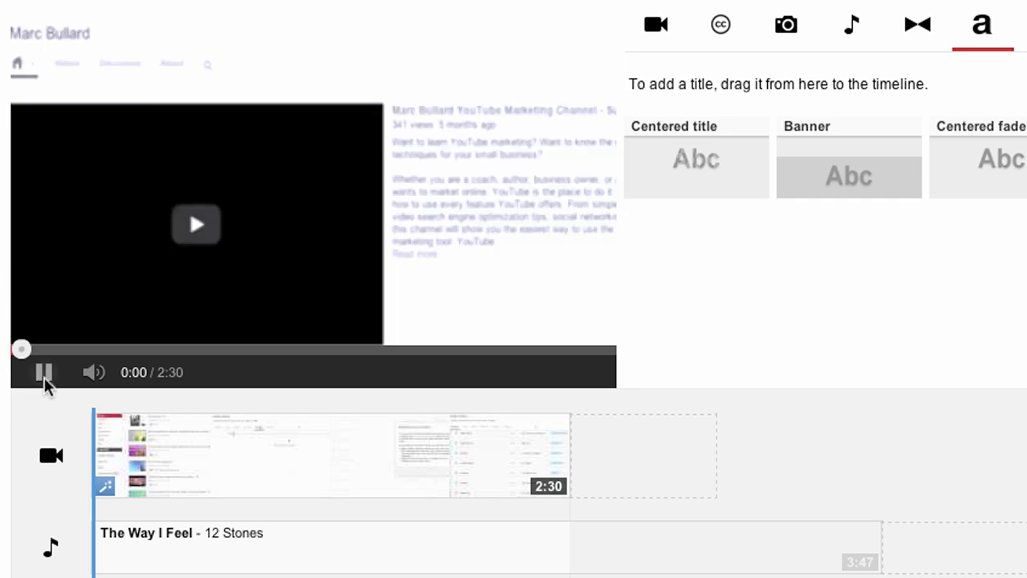
Pause playback and open the 'Select photos to import' picker.
click(43, 372)
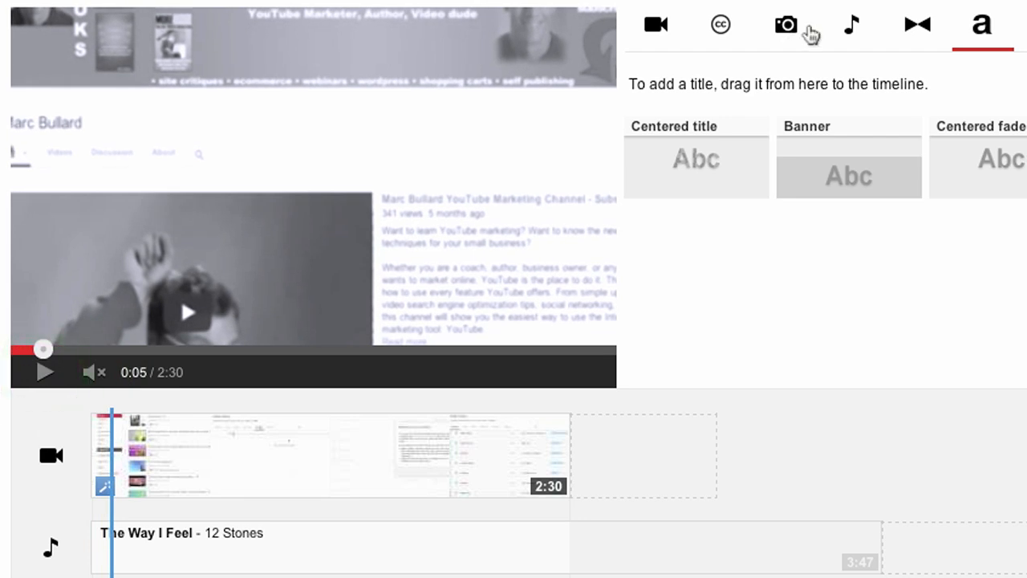
click(786, 24)
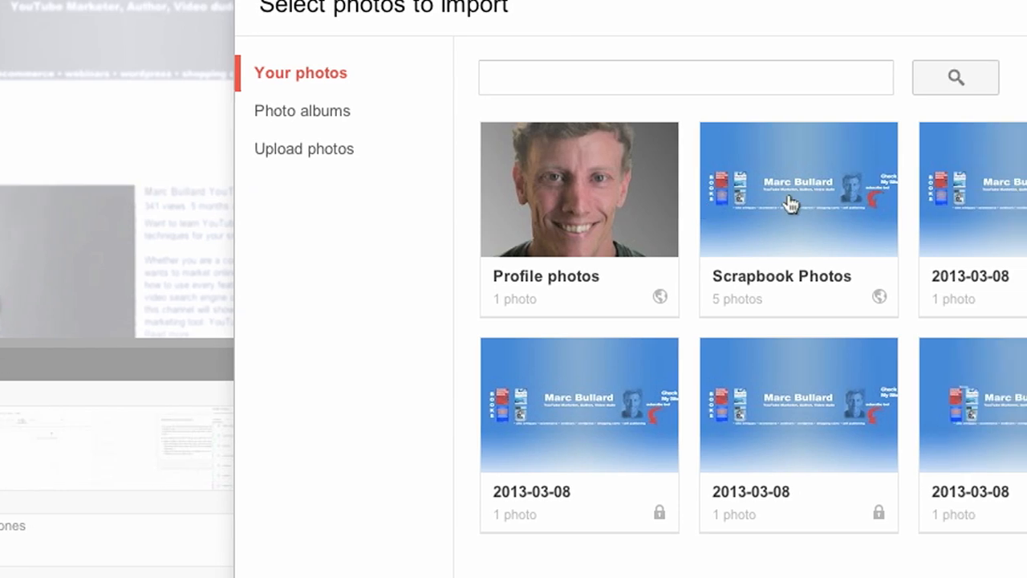
Choose the Profile photos album in the photo picker.
click(577, 190)
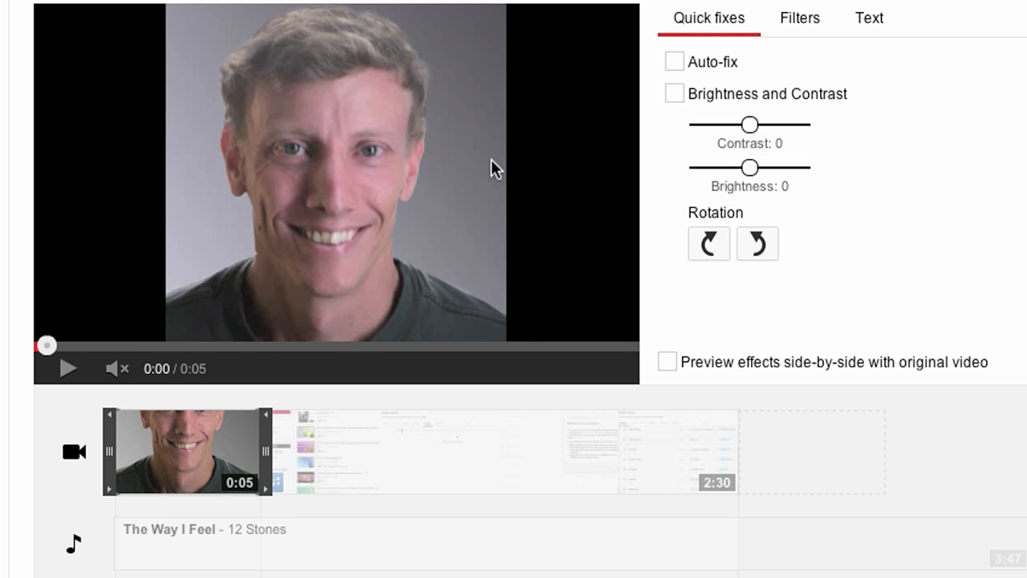
Select the 2:30 screen-recording clip to show its quick fixes with side-by-side preview.
click(68, 368)
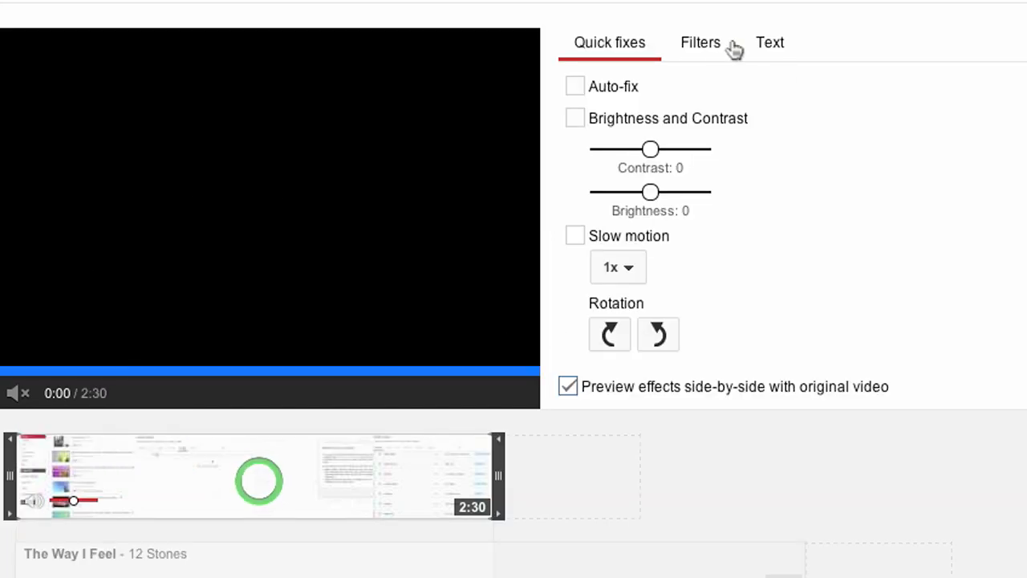
Browse the clip's filter thumbnails, then bring up its text overlay settings.
click(700, 41)
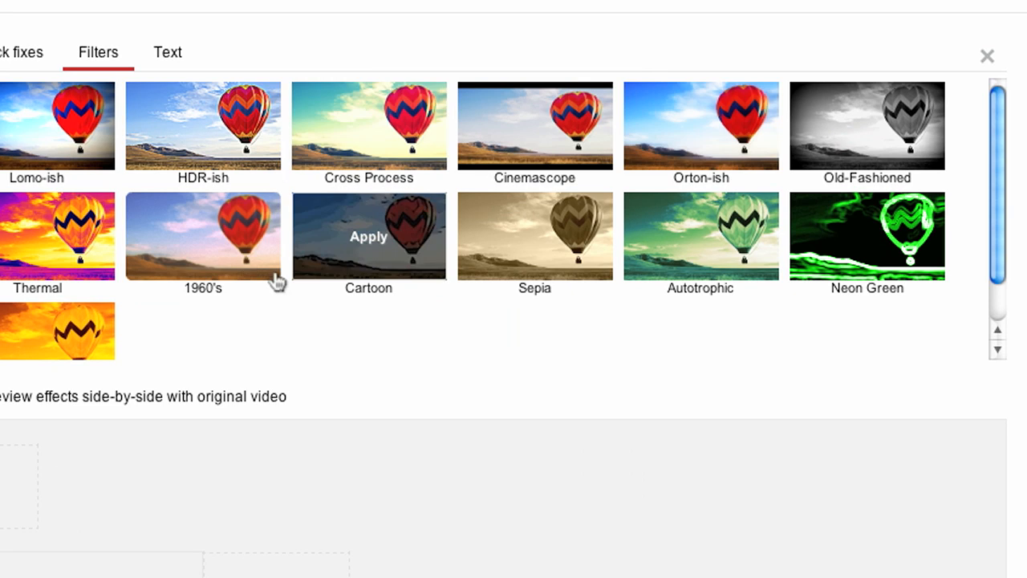
scroll(down, 3)
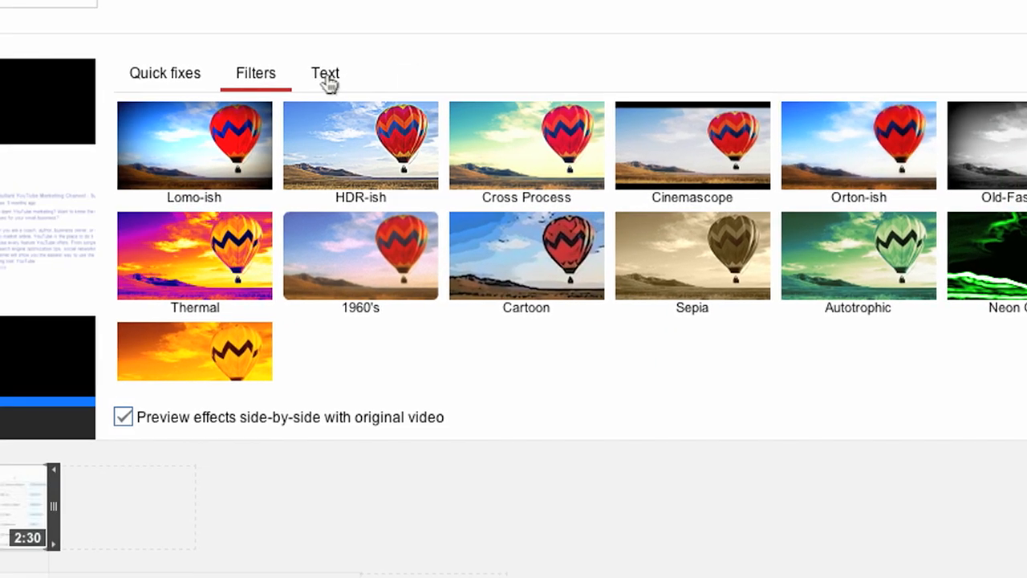
click(325, 73)
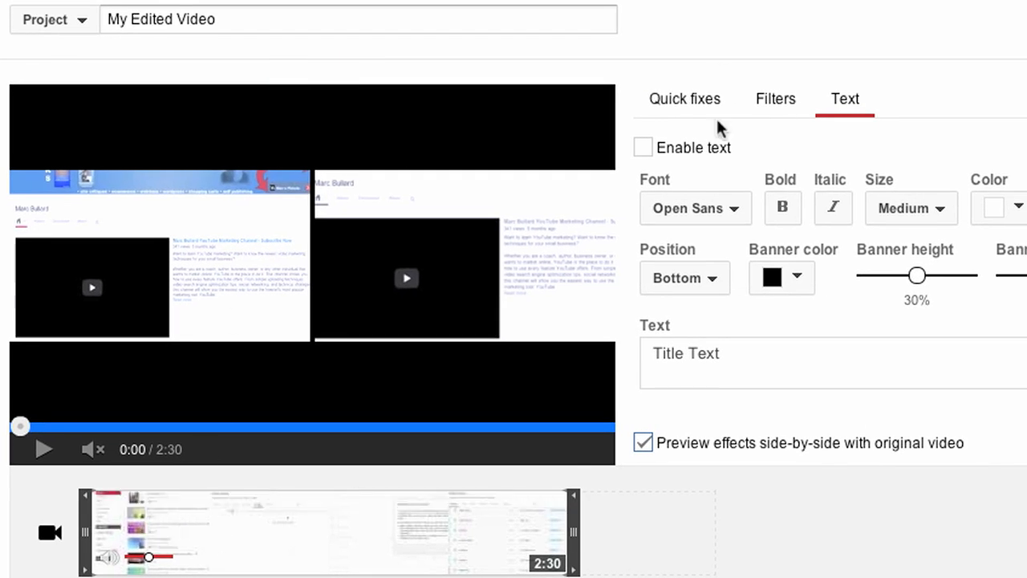
Enable a 'testing' text banner, play and pause the preview, and choose an olive banner colour.
click(642, 147)
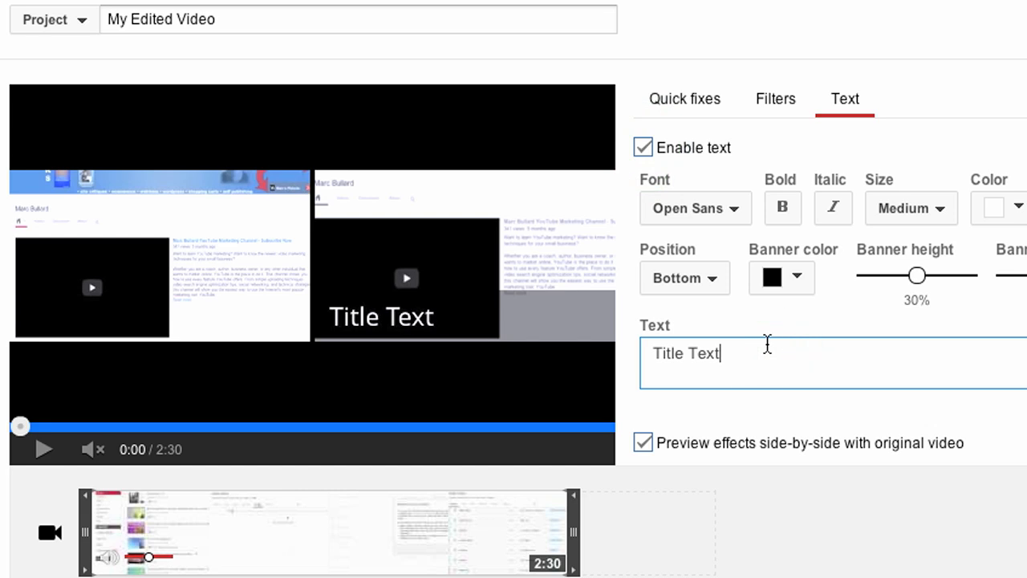
text(testing)
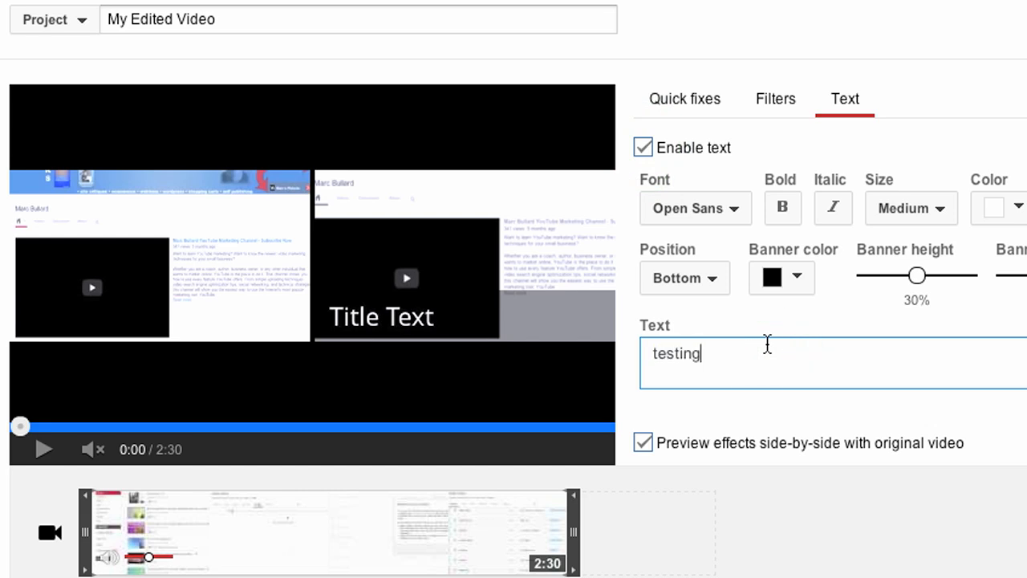
click(43, 448)
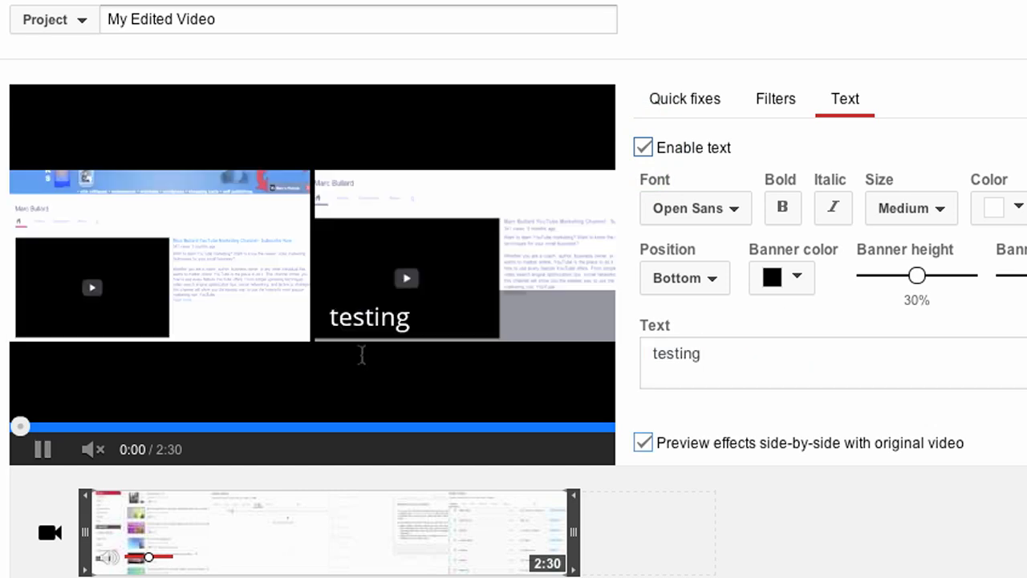
click(42, 449)
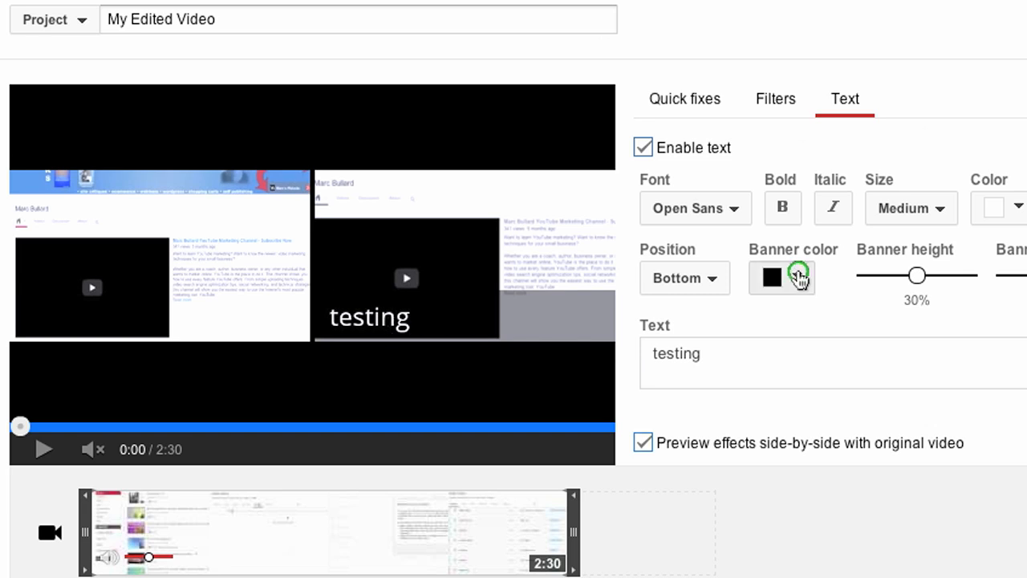
click(771, 276)
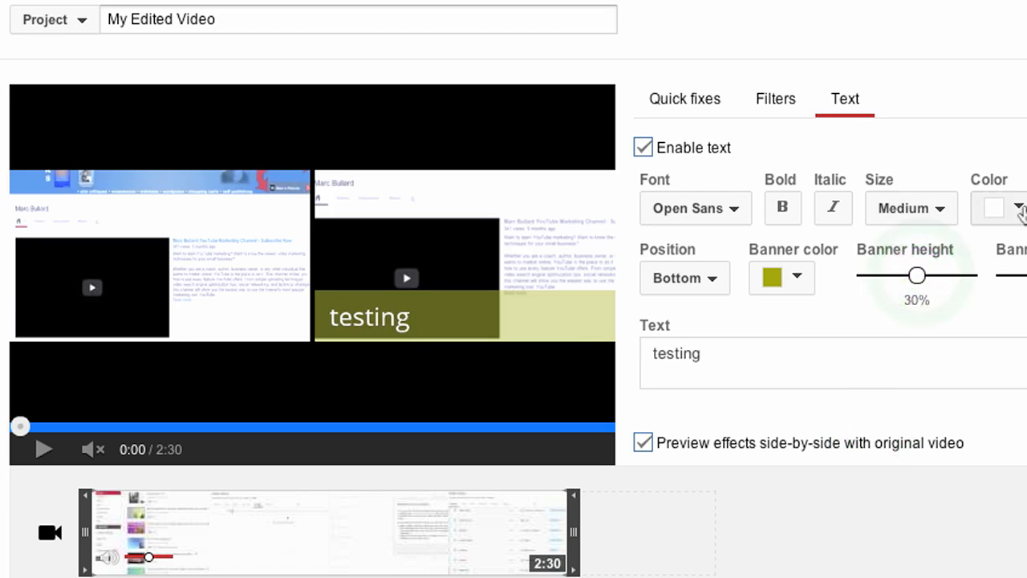
mouse_move(222, 158)
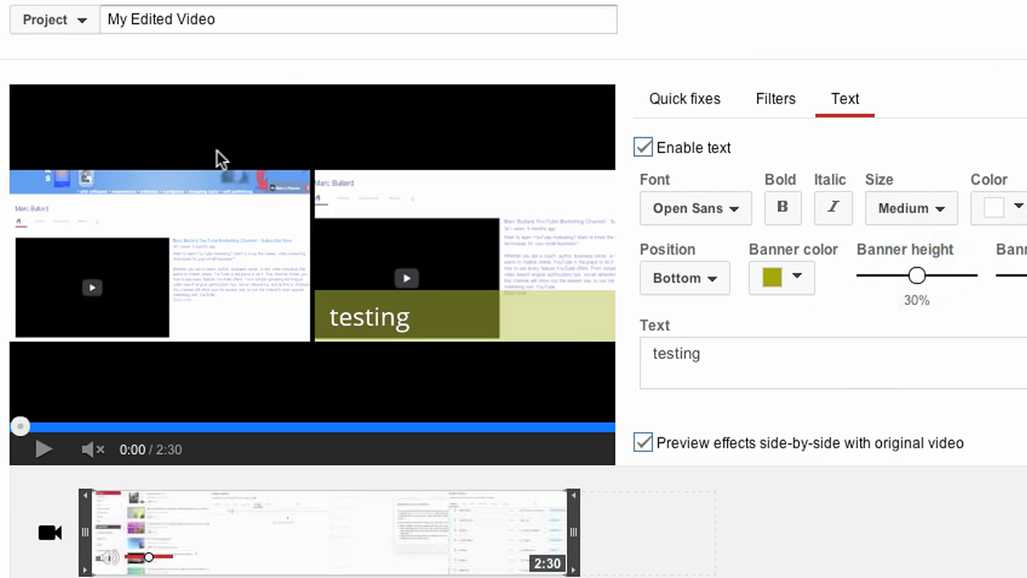